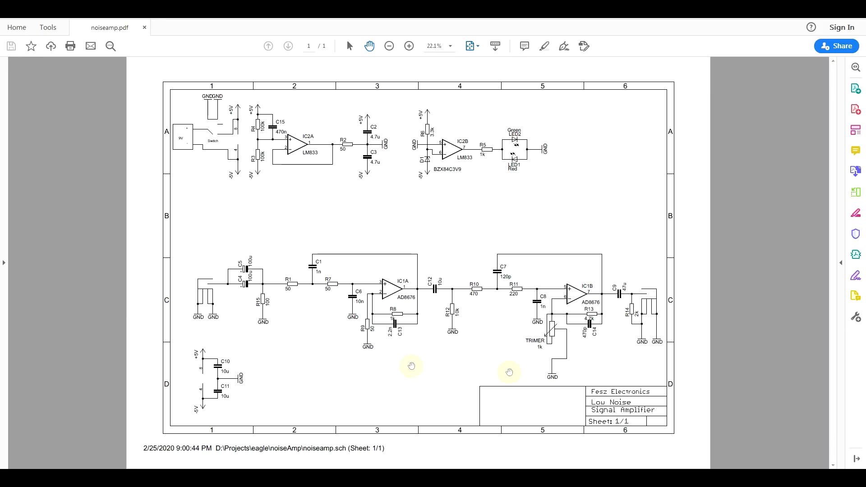
mouse_move(574, 341)
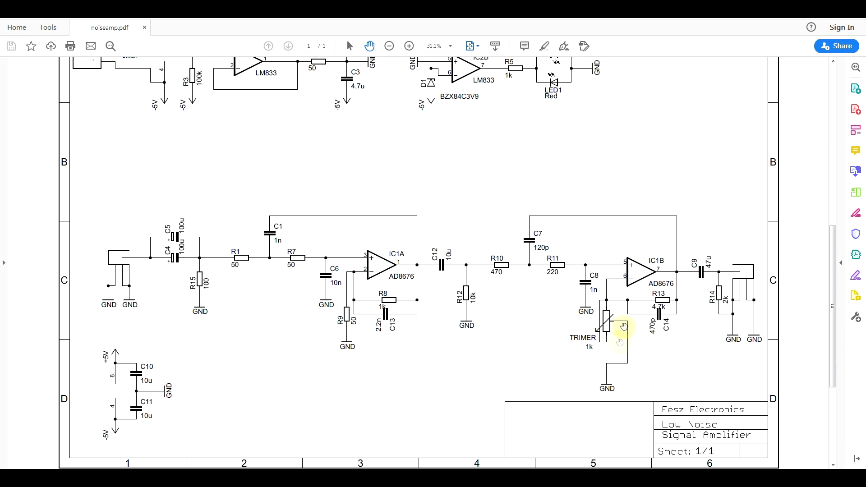
mouse_move(616, 332)
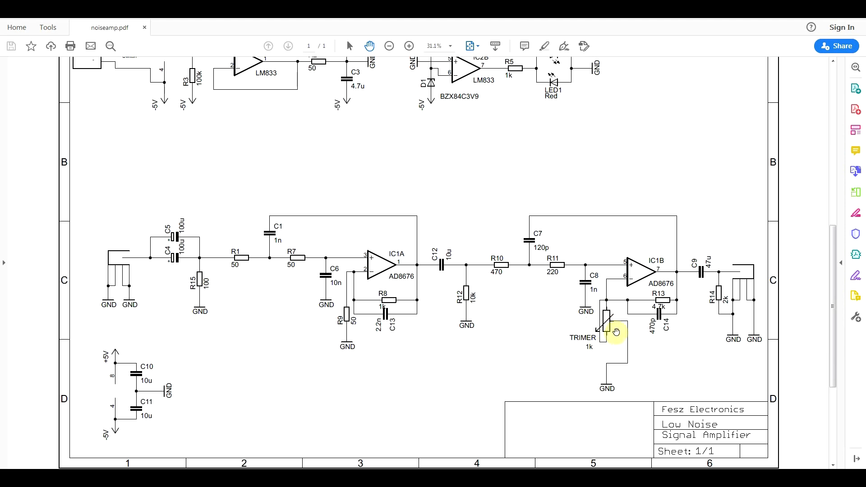
mouse_move(615, 337)
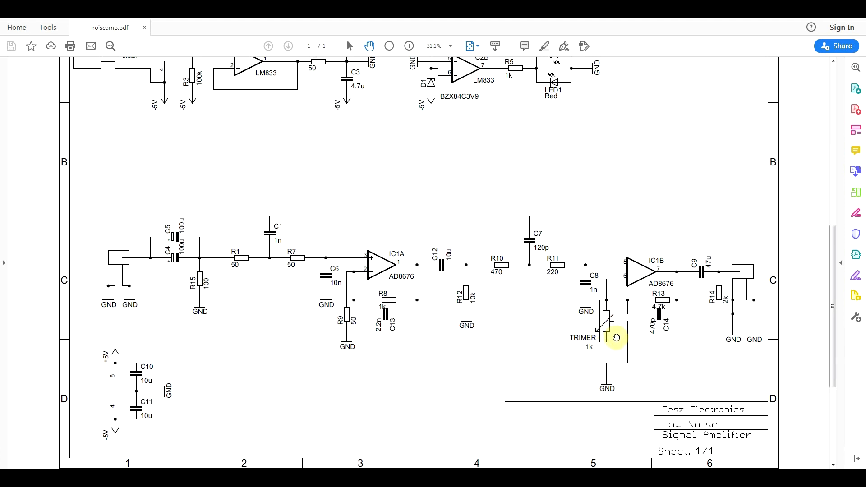
mouse_move(162, 386)
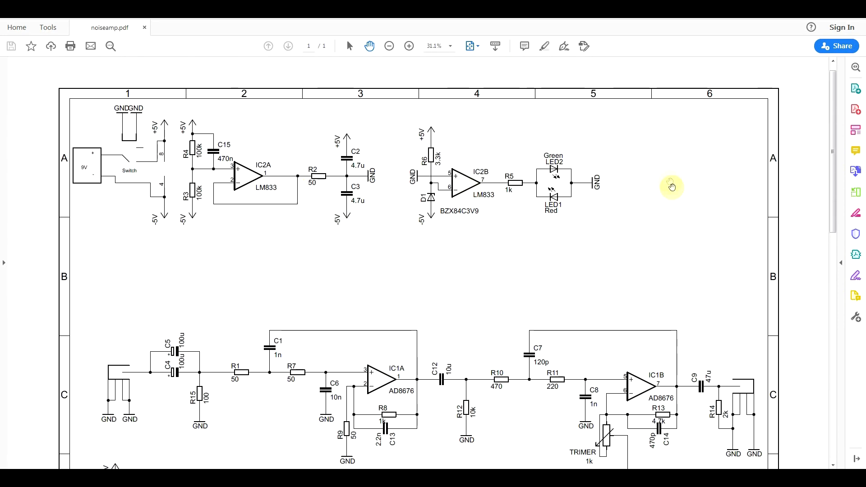
mouse_move(507, 226)
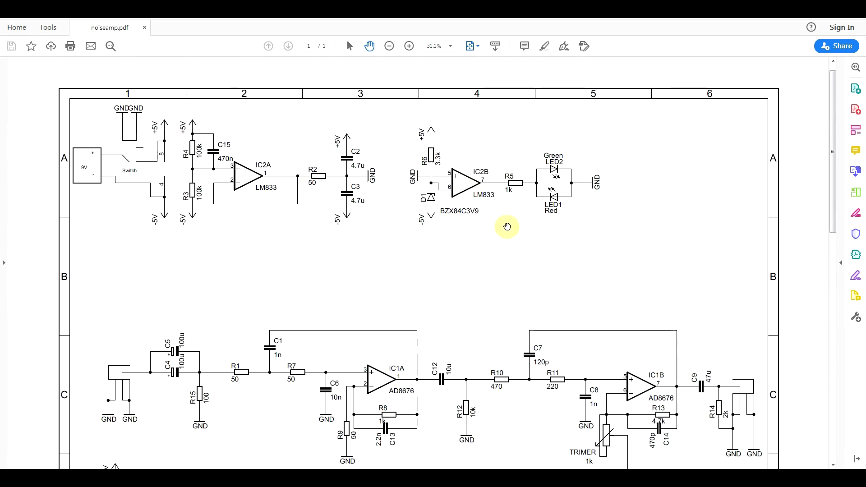
mouse_move(389, 398)
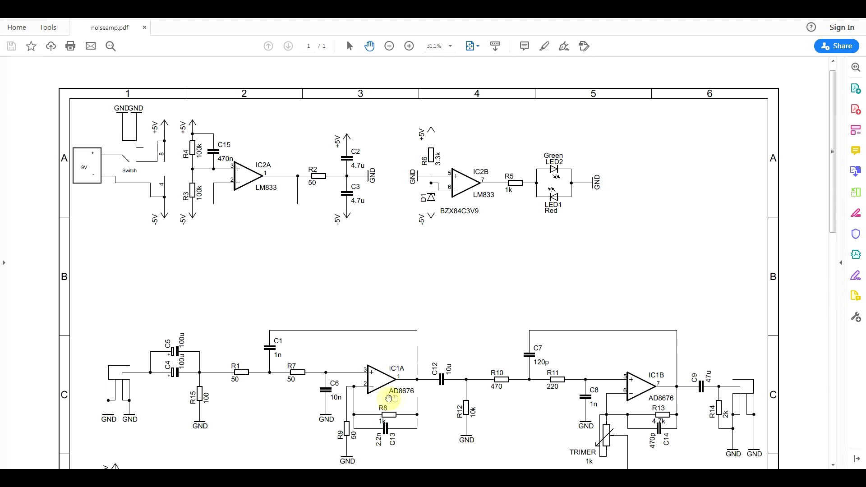
mouse_move(258, 247)
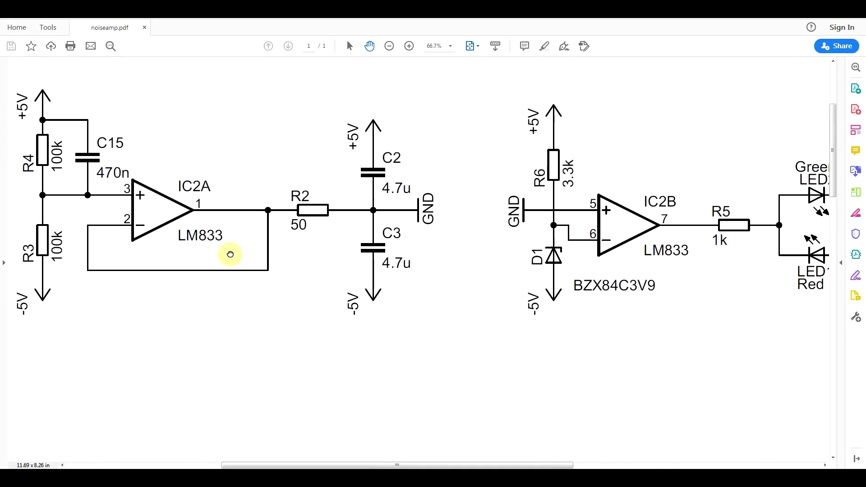
click(389, 46)
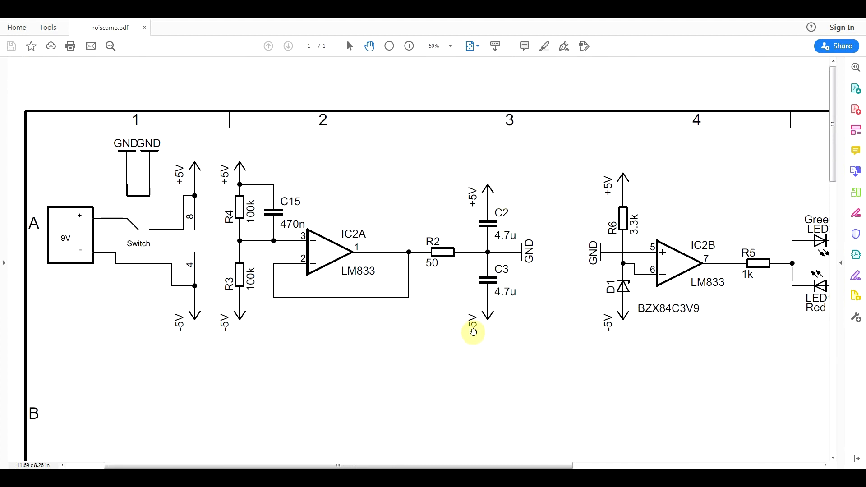
mouse_move(503, 169)
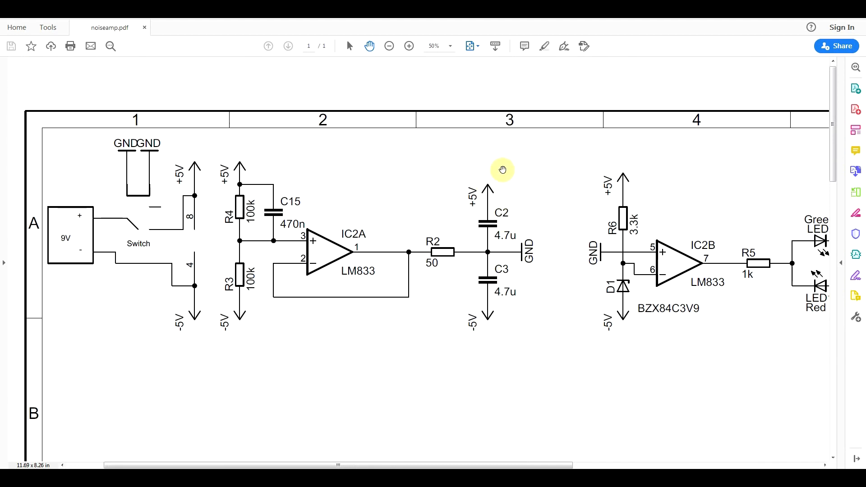
mouse_move(522, 259)
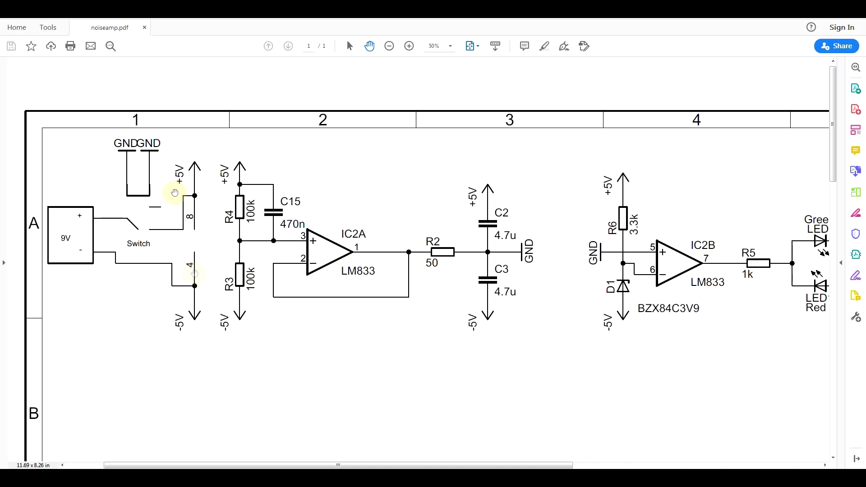
mouse_move(363, 280)
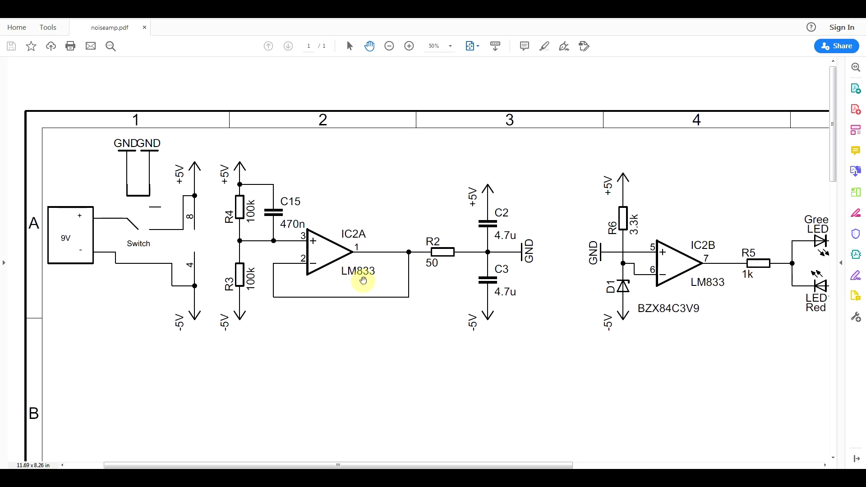
mouse_move(292, 263)
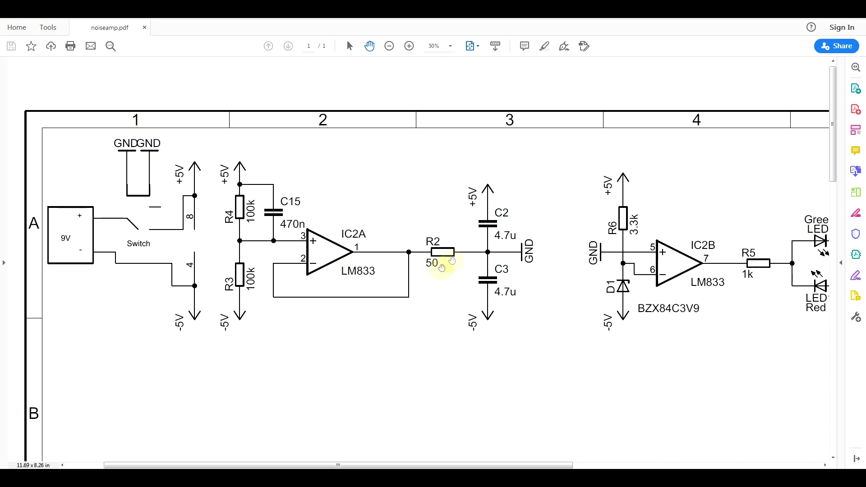
mouse_move(270, 268)
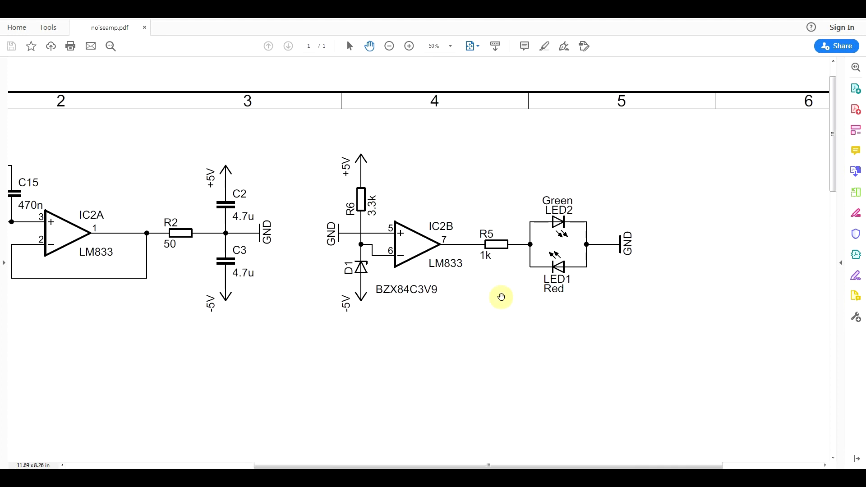
mouse_move(382, 271)
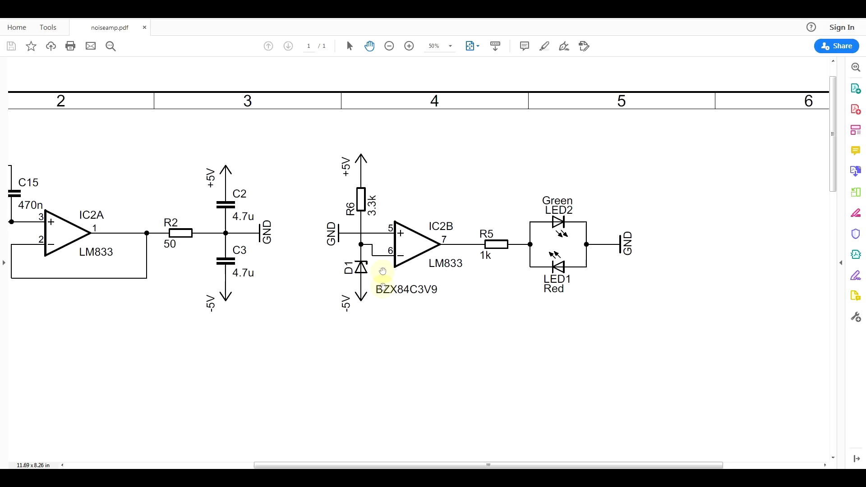
mouse_move(425, 293)
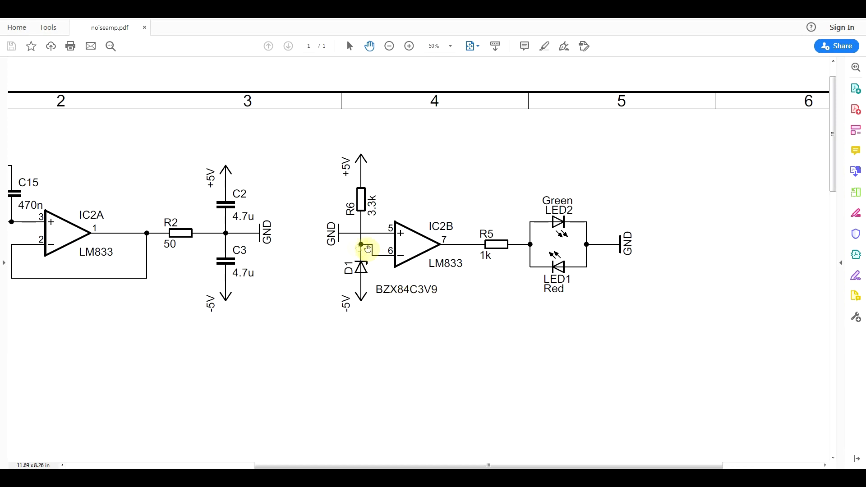
mouse_move(339, 239)
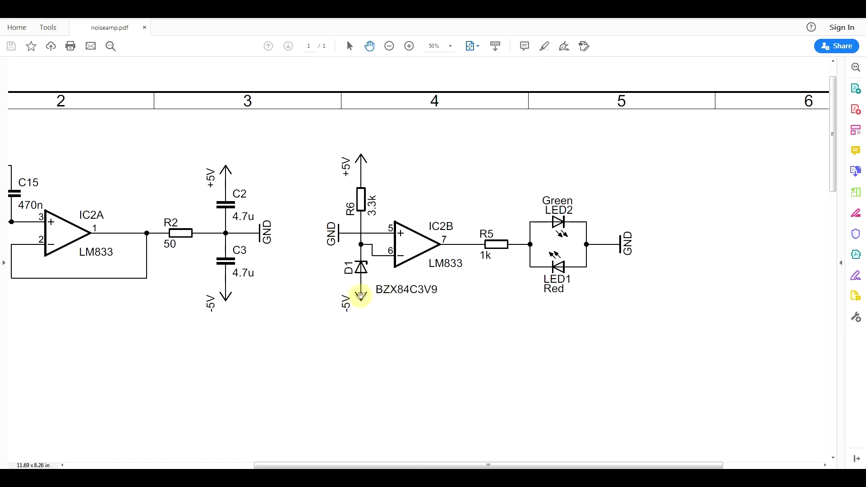
mouse_move(354, 231)
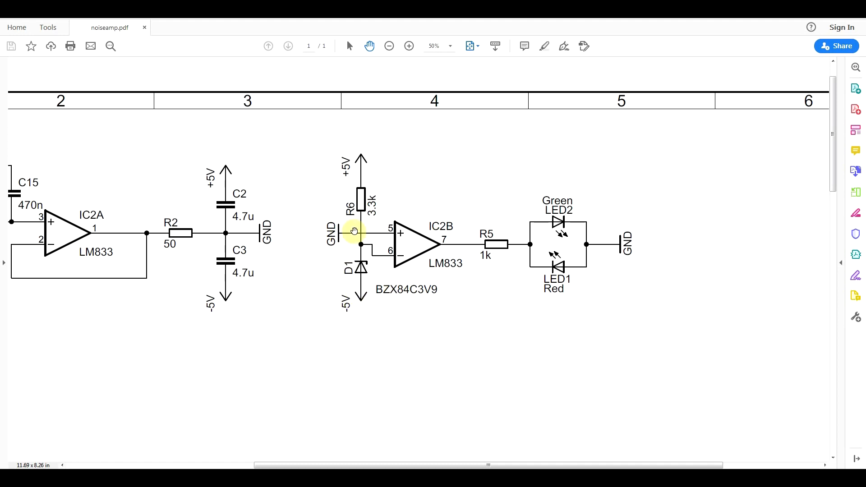
mouse_move(359, 290)
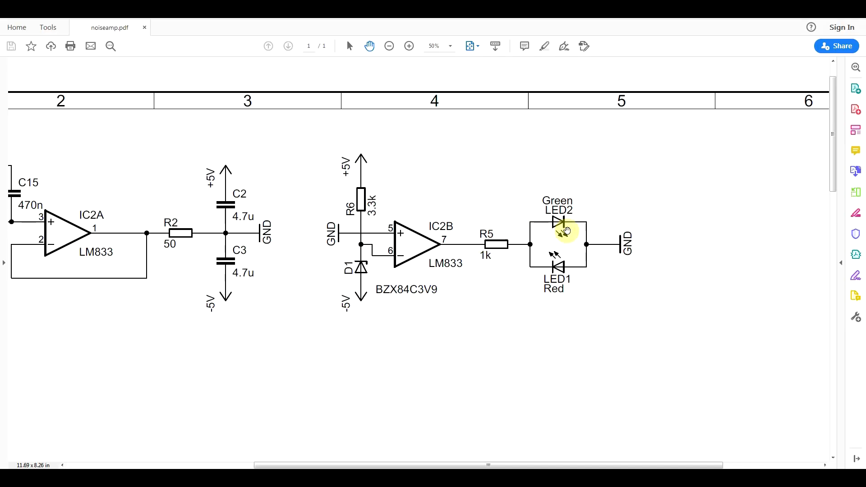
mouse_move(575, 283)
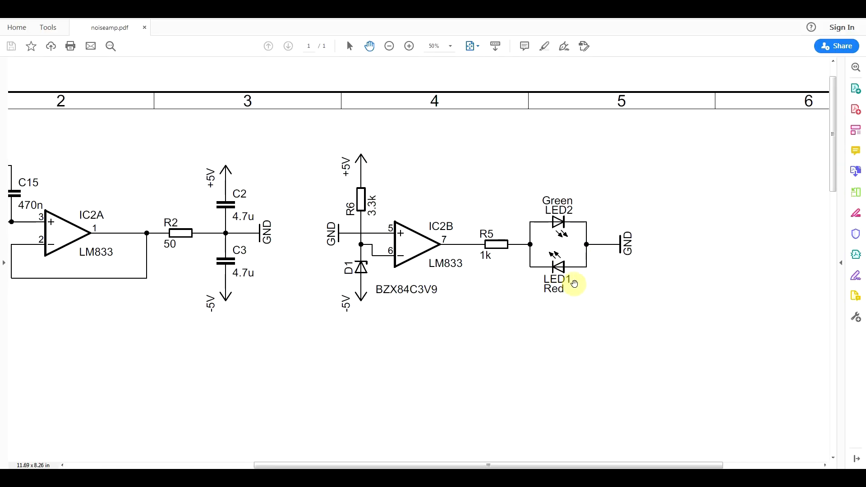
- Scroll left to the 9V battery switch and R3/R4 divider feeding IC2A
scroll(left, 3)
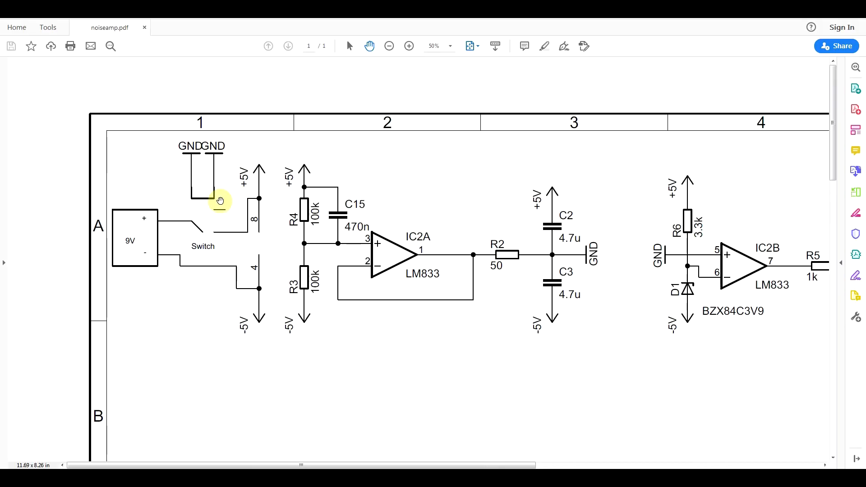
mouse_move(209, 232)
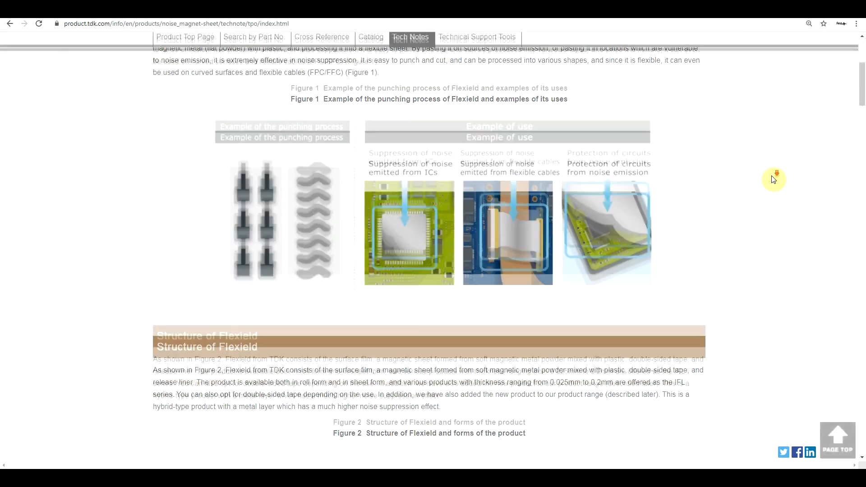
- Scroll down through the page, ending on the KMP403EN regulator datasheet's pinout diagram
scroll(down, 3)
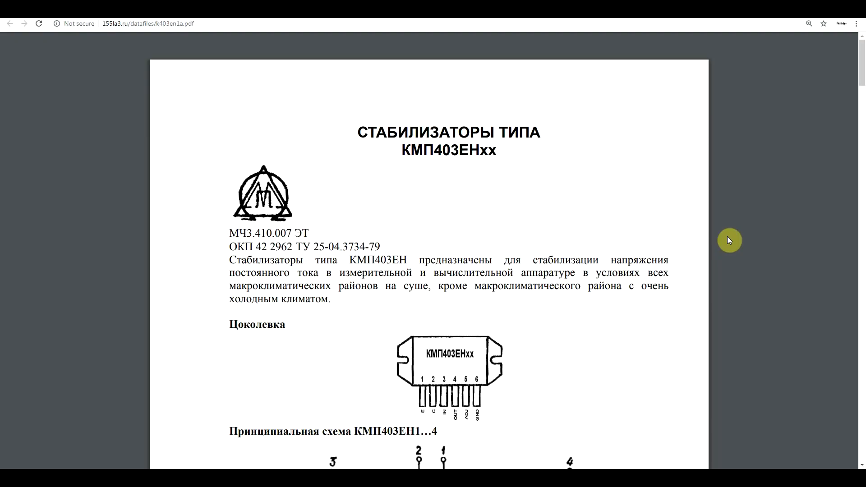
- Scroll down to the KMP403EN1…4 internal schematic below the pinout
scroll(down, 3)
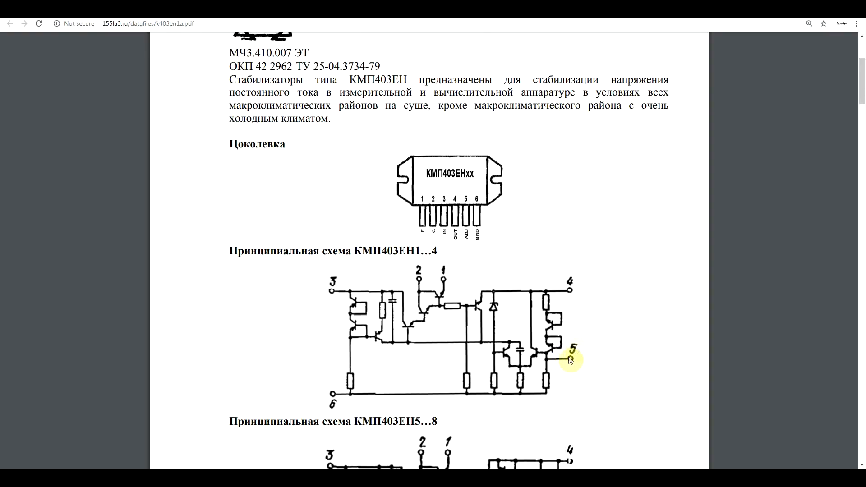
mouse_move(469, 243)
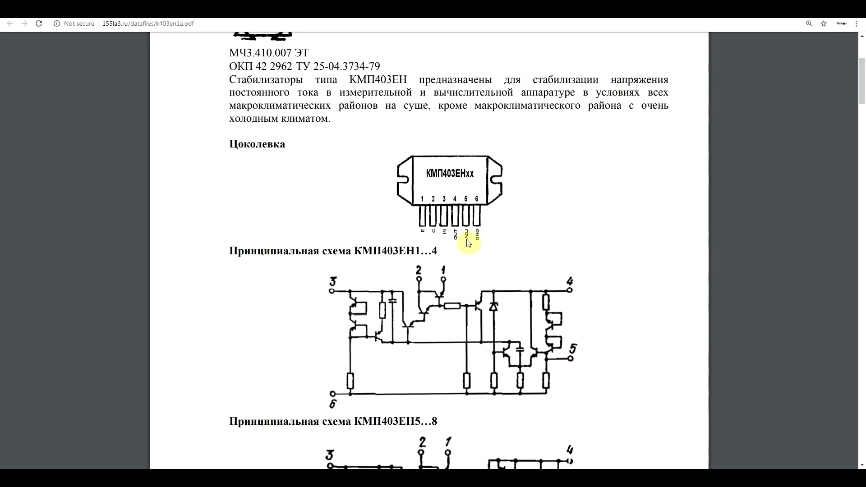